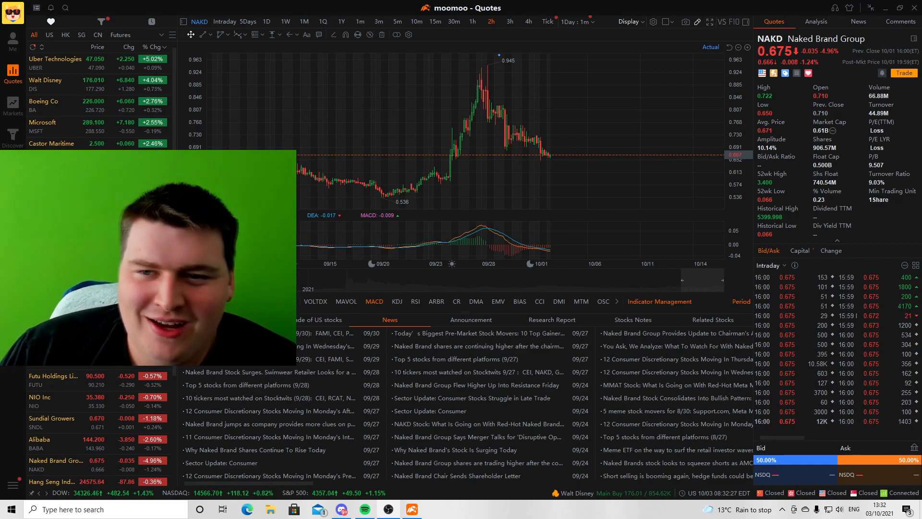
pyautogui.moveTo(507, 171)
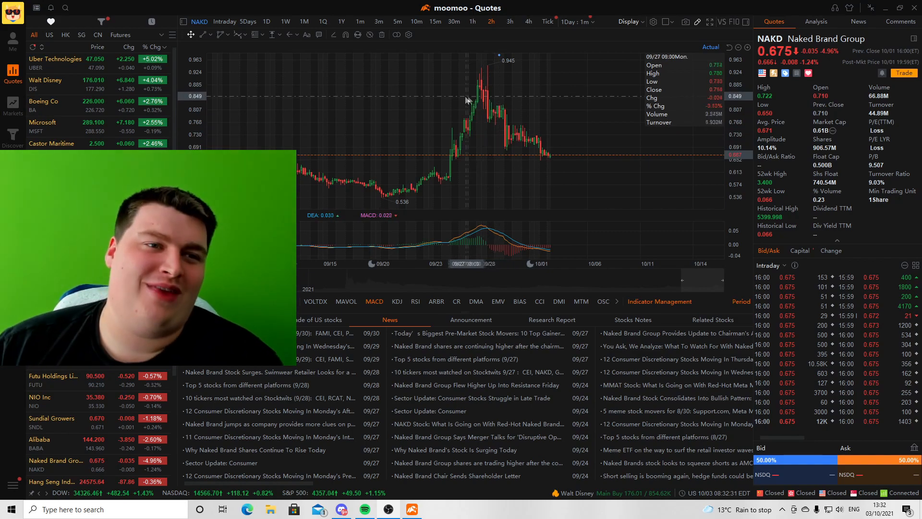
pyautogui.moveTo(240, 91)
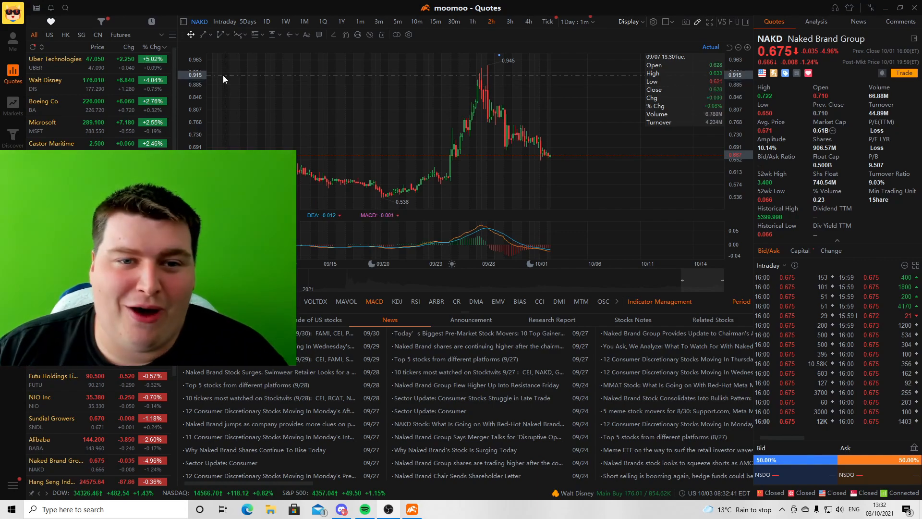
pyautogui.moveTo(448, 86)
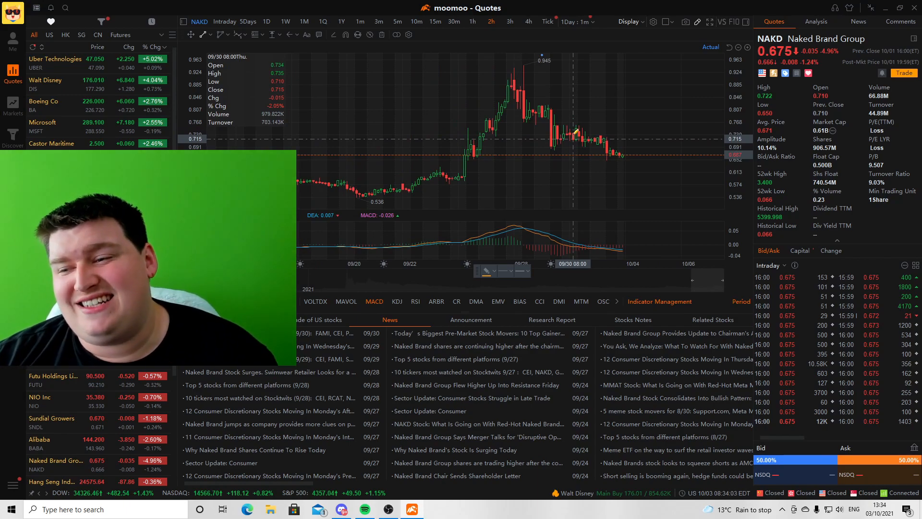
pyautogui.moveTo(569, 141)
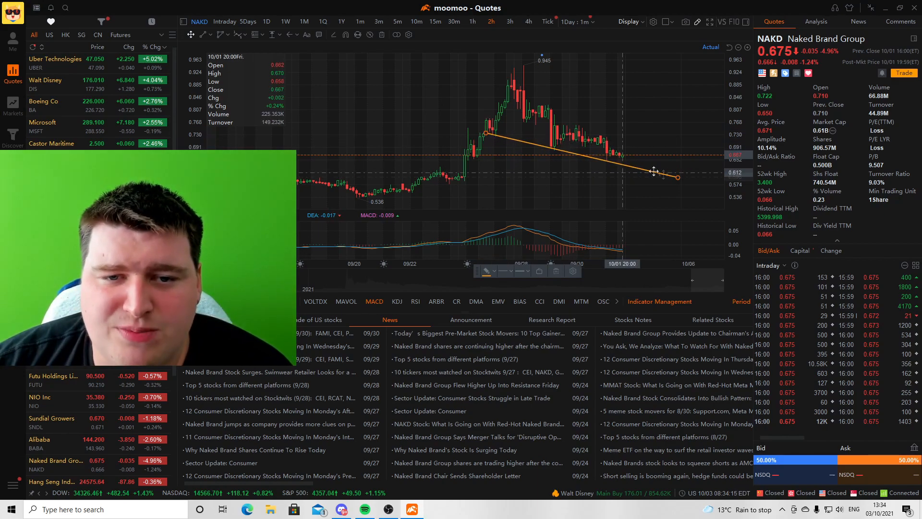
pyautogui.moveTo(437, 97)
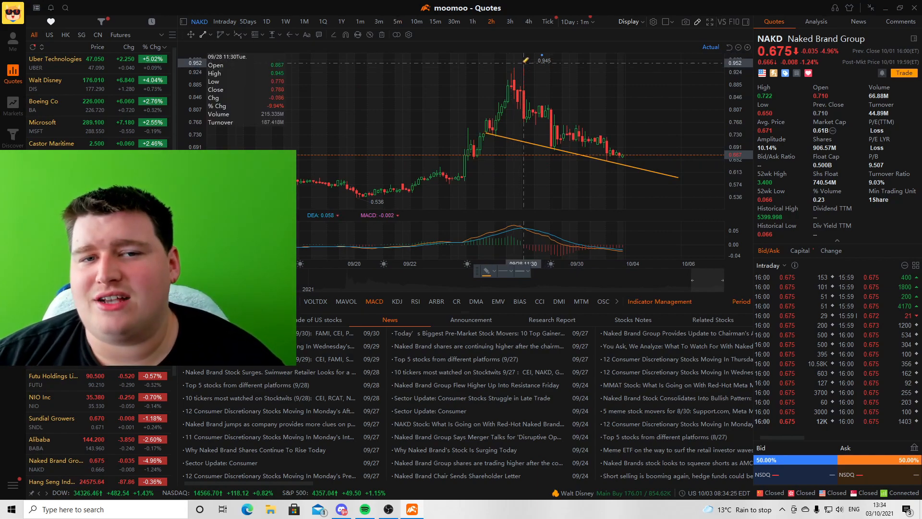
# Draw the upper orange flag trendline sloping down from the late-September NAKD peak
pyautogui.moveTo(521, 66); pyautogui.dragTo(651, 175)
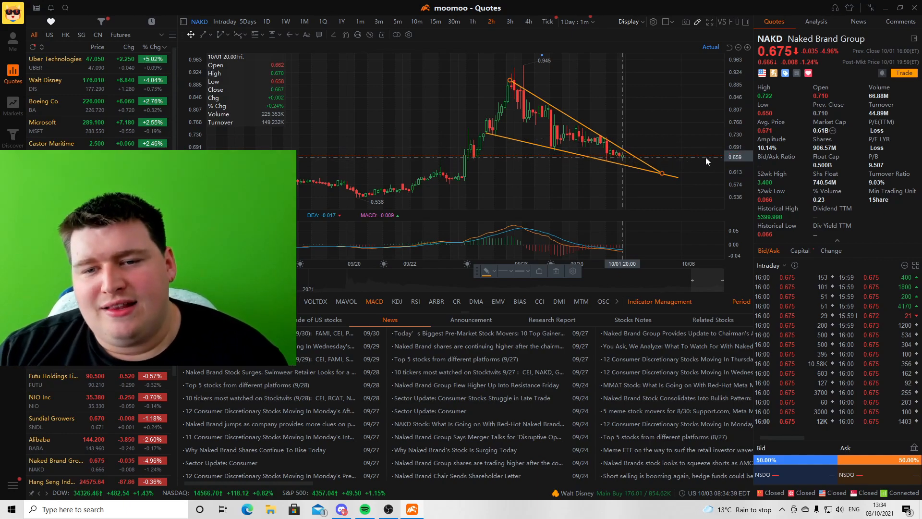
pyautogui.moveTo(641, 340)
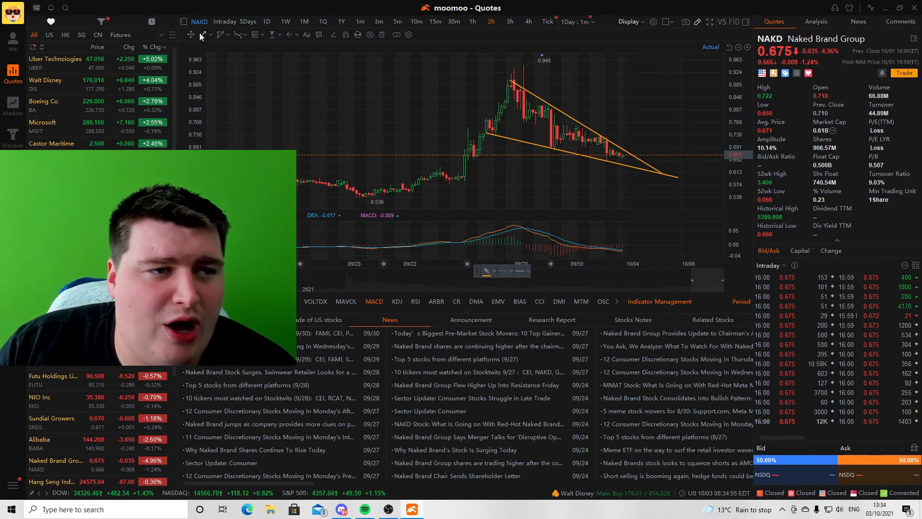
pyautogui.moveTo(446, 183)
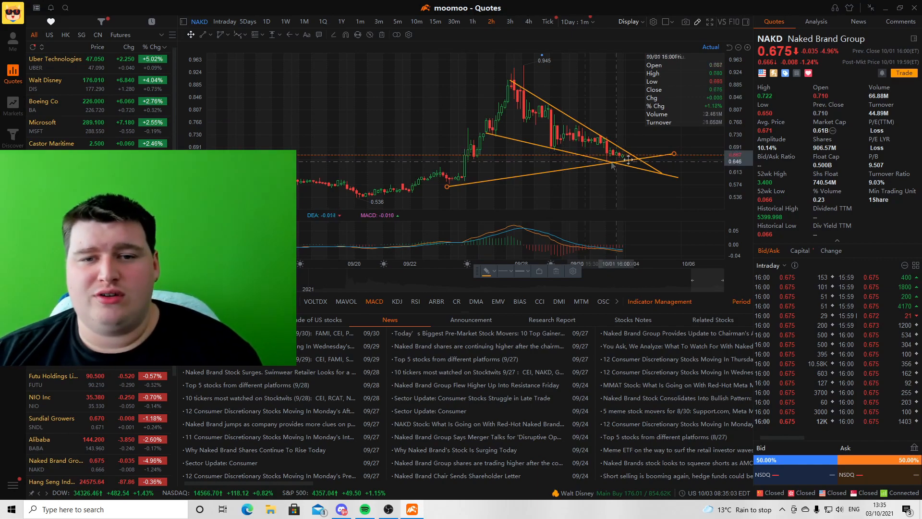
pyautogui.moveTo(635, 175)
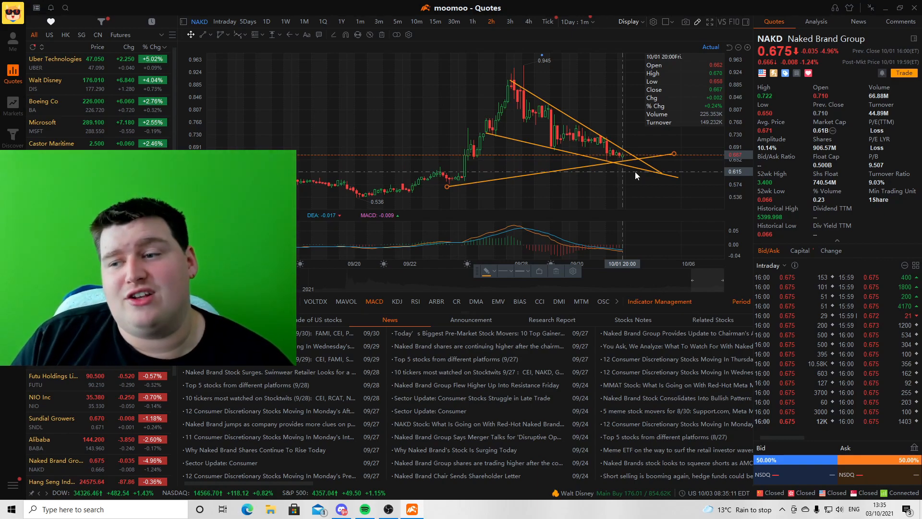
pyautogui.moveTo(609, 170)
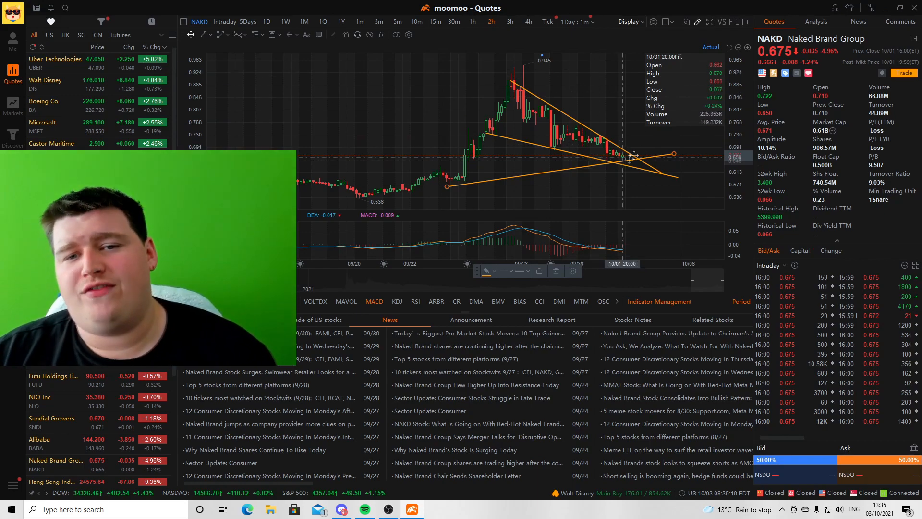
pyautogui.moveTo(626, 164)
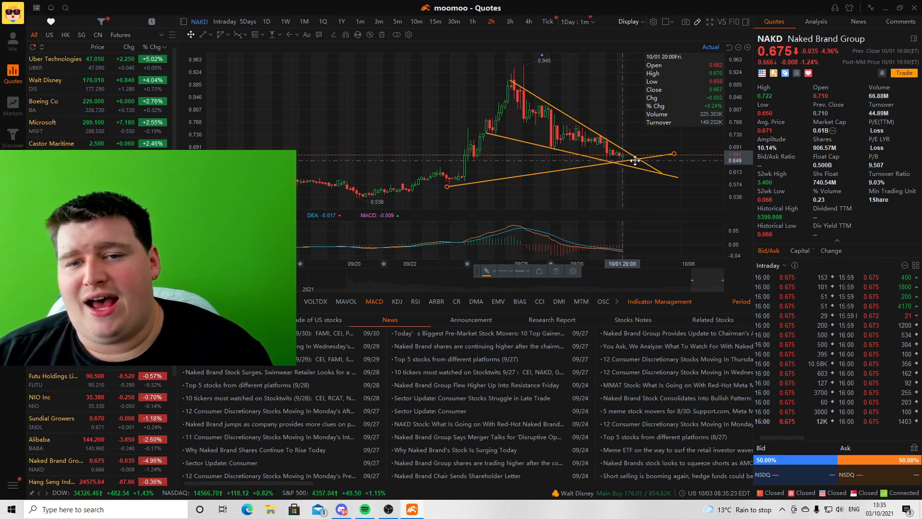
pyautogui.moveTo(525, 76)
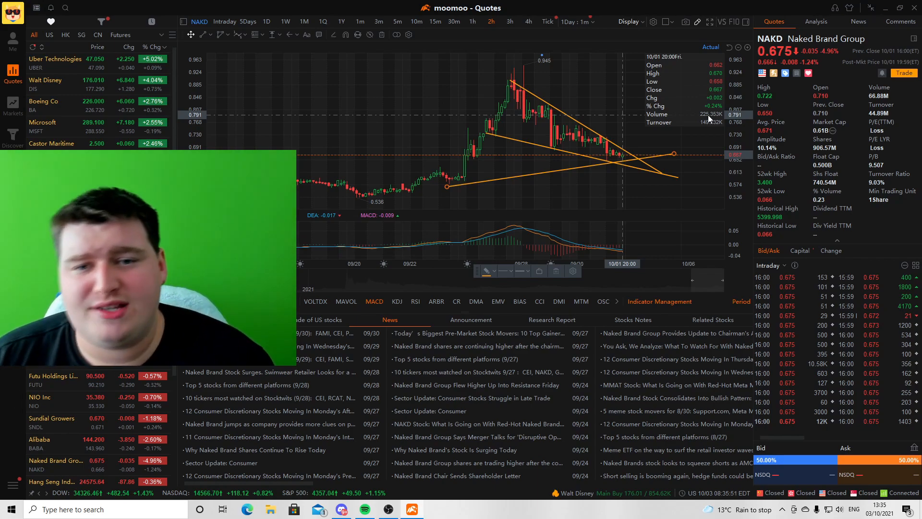
pyautogui.moveTo(597, 132)
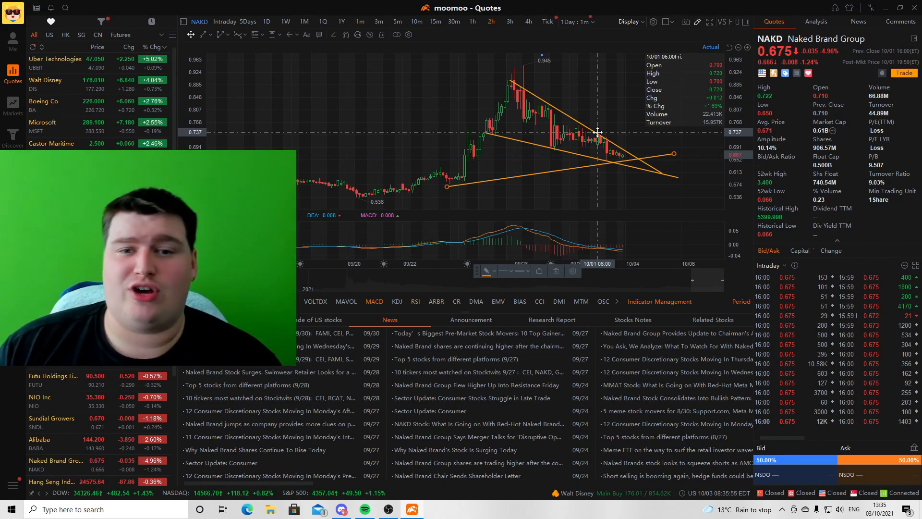
pyautogui.moveTo(580, 170)
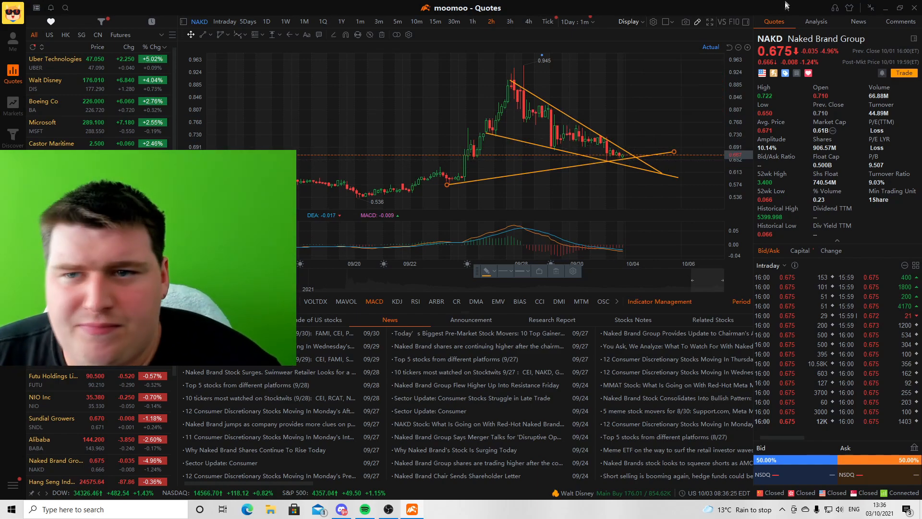
# Show the Naked Brand news headlines in the right side panel
pyautogui.click(858, 22)
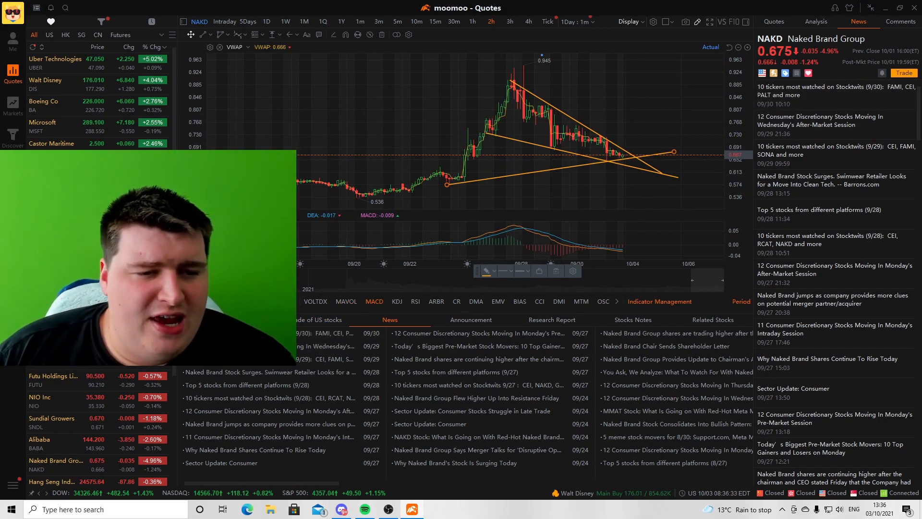
pyautogui.moveTo(623, 177)
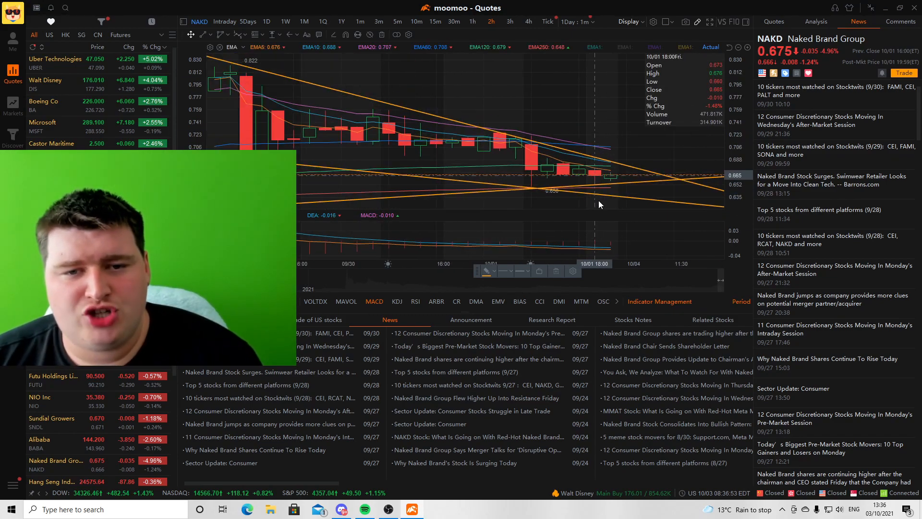
pyautogui.moveTo(605, 171)
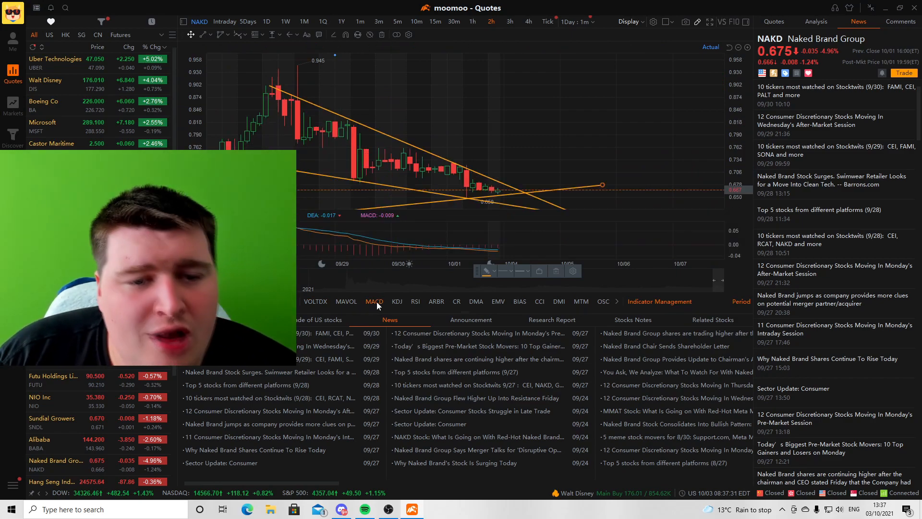
pyautogui.moveTo(353, 246)
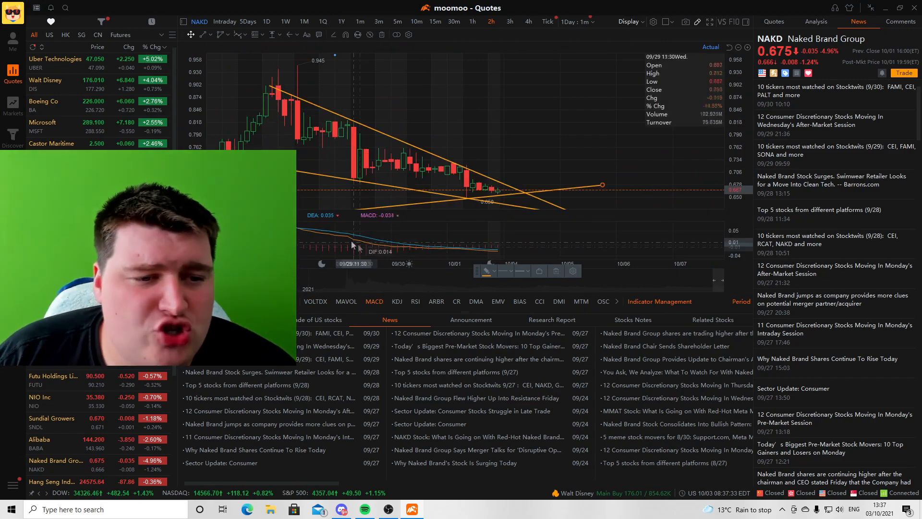